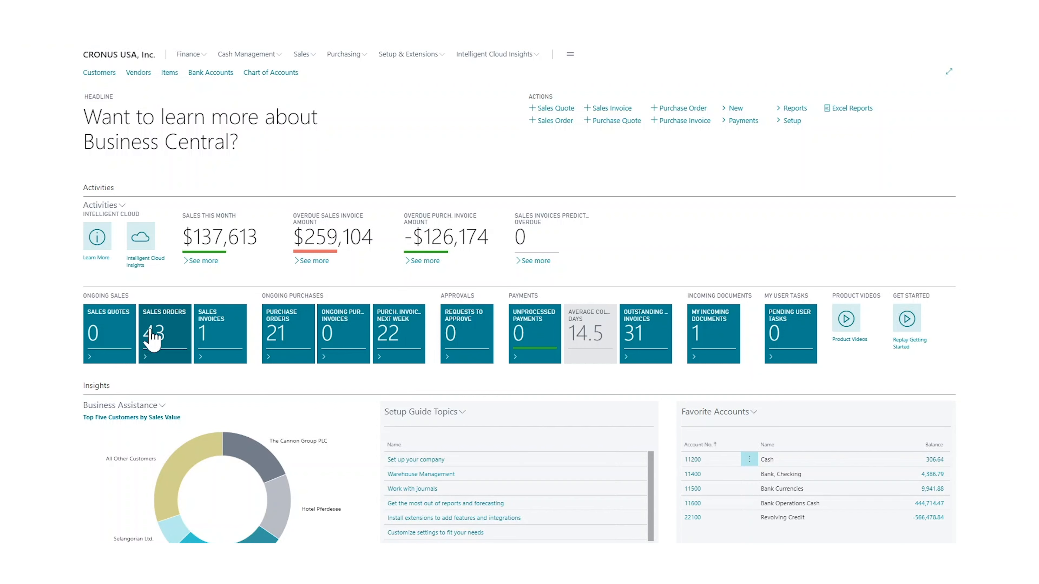
Step: Open sales order 1001 for The Cannon Group PLC from the Sales Orders list
left_click(163, 333)
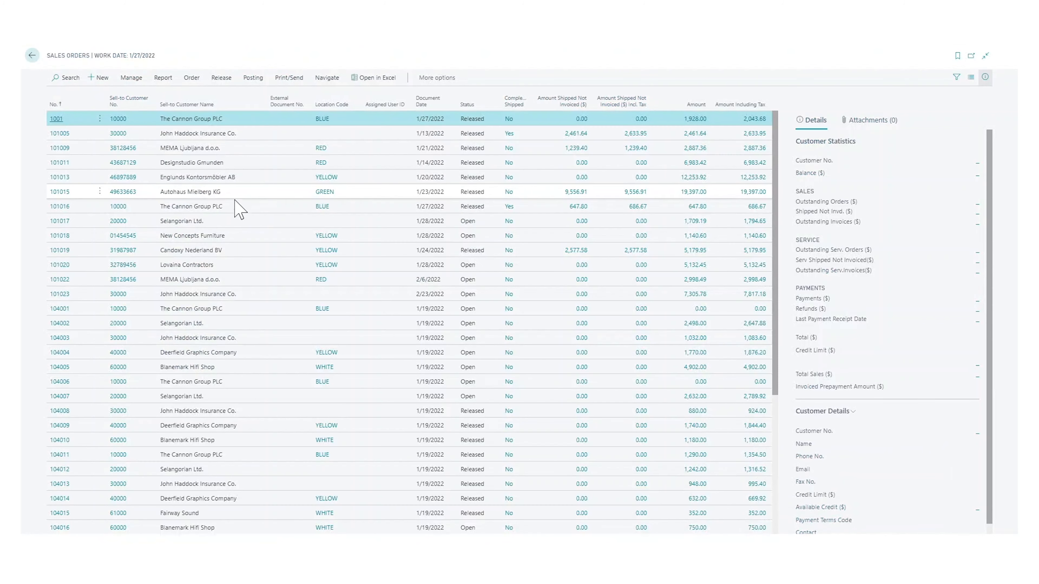
left_click(57, 119)
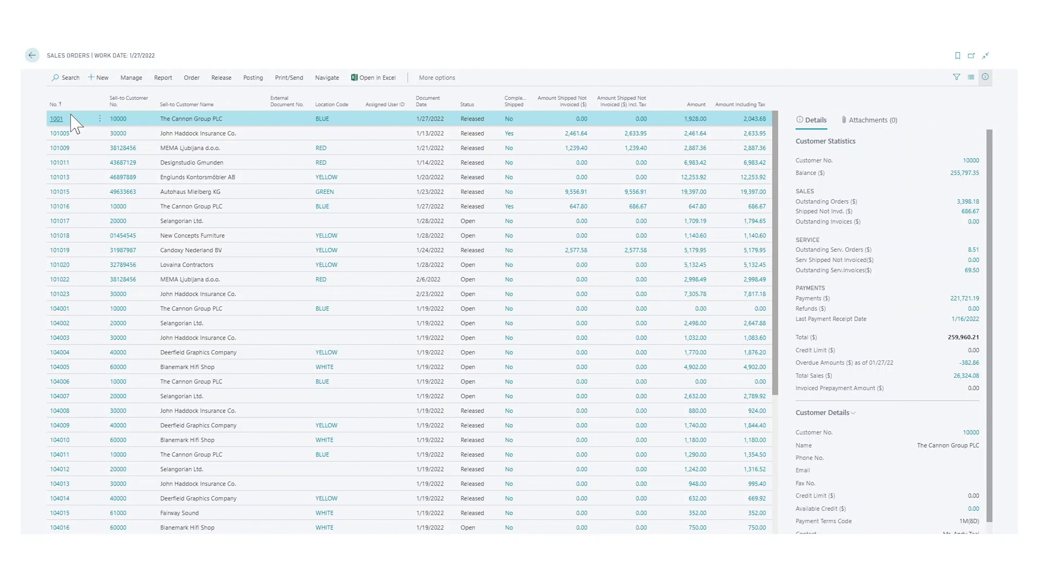
mouse_move(56, 124)
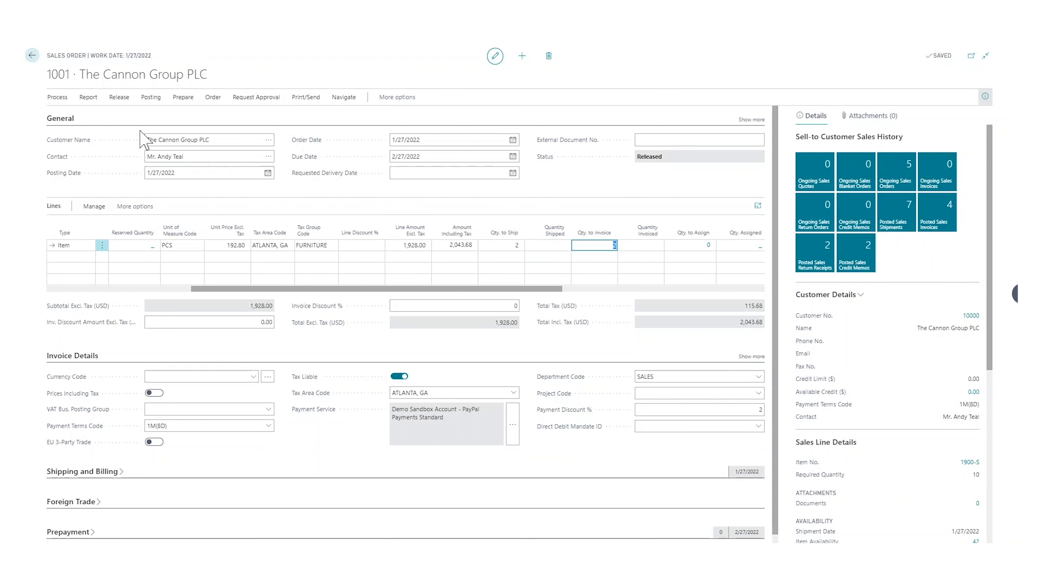
Step: Post order 1001 with the Ship and Invoice option, leaving 8 units still to ship
left_click(150, 97)
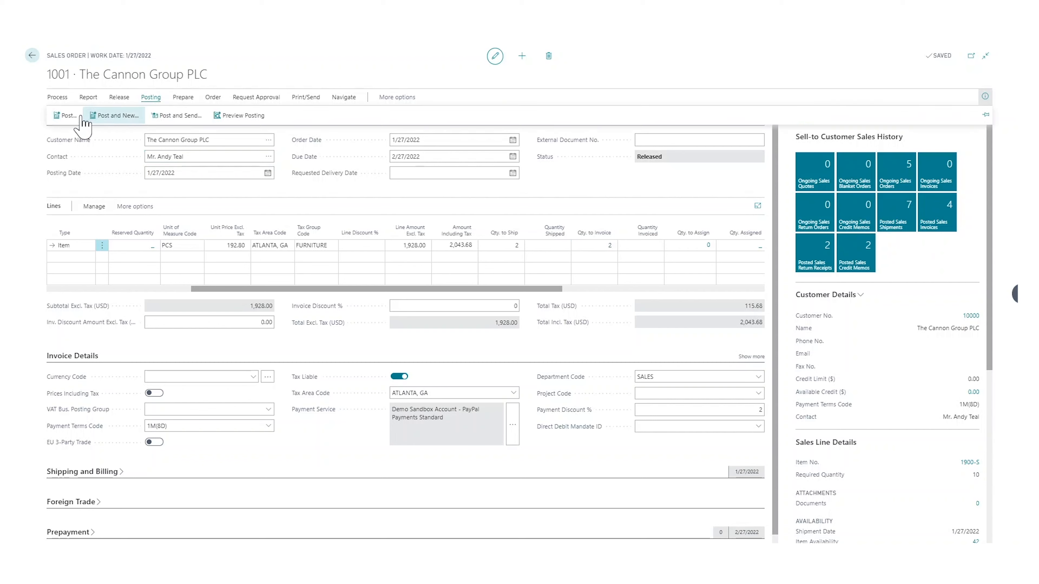
left_click(65, 115)
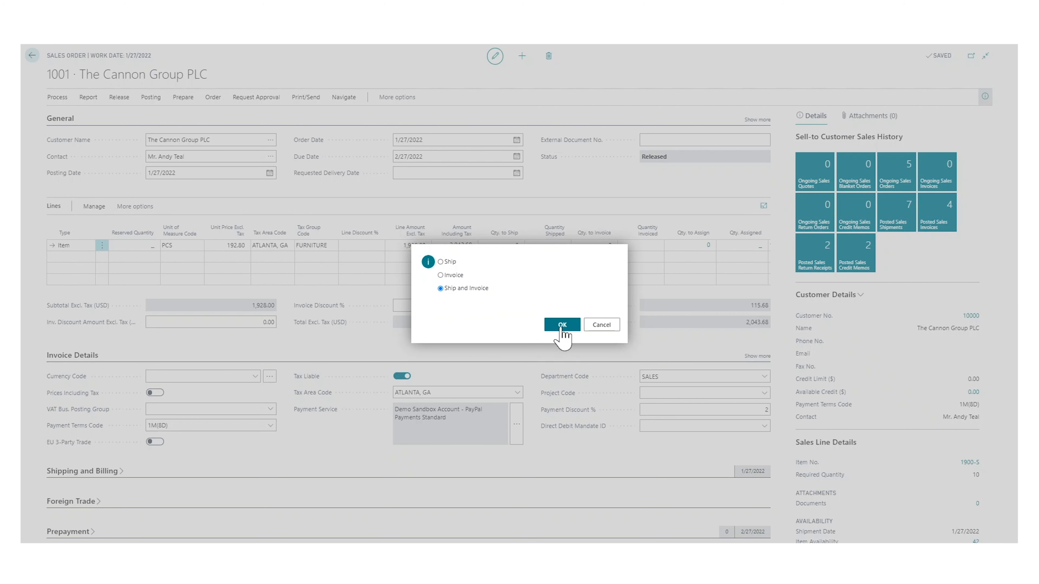
left_click(562, 325)
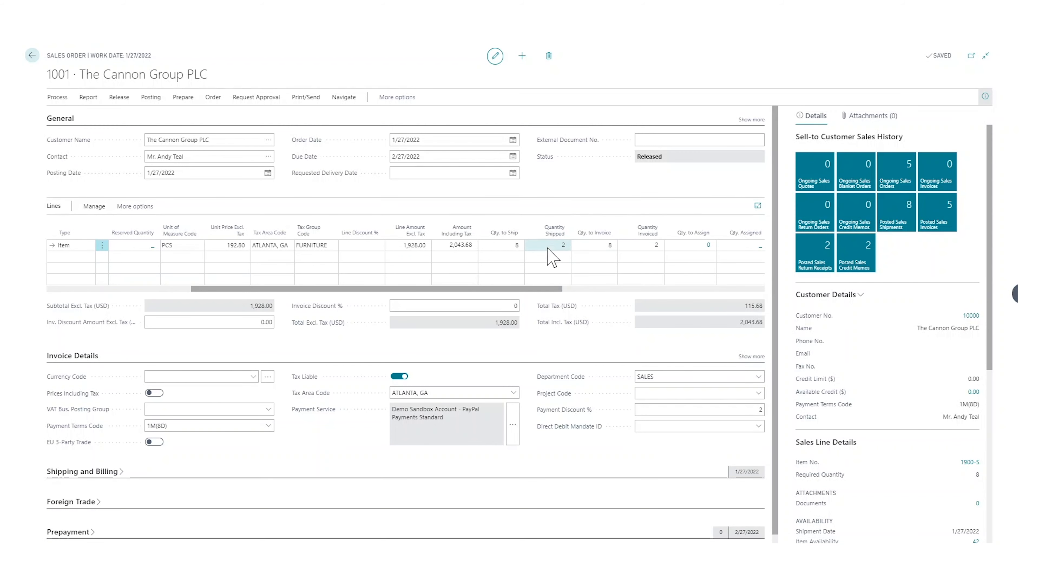
mouse_move(544, 259)
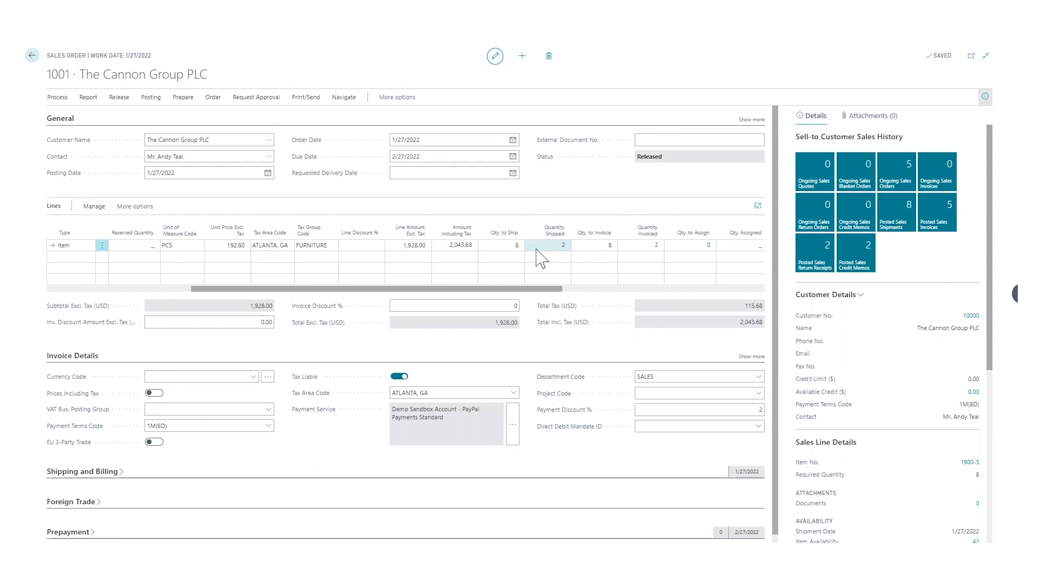
mouse_move(539, 200)
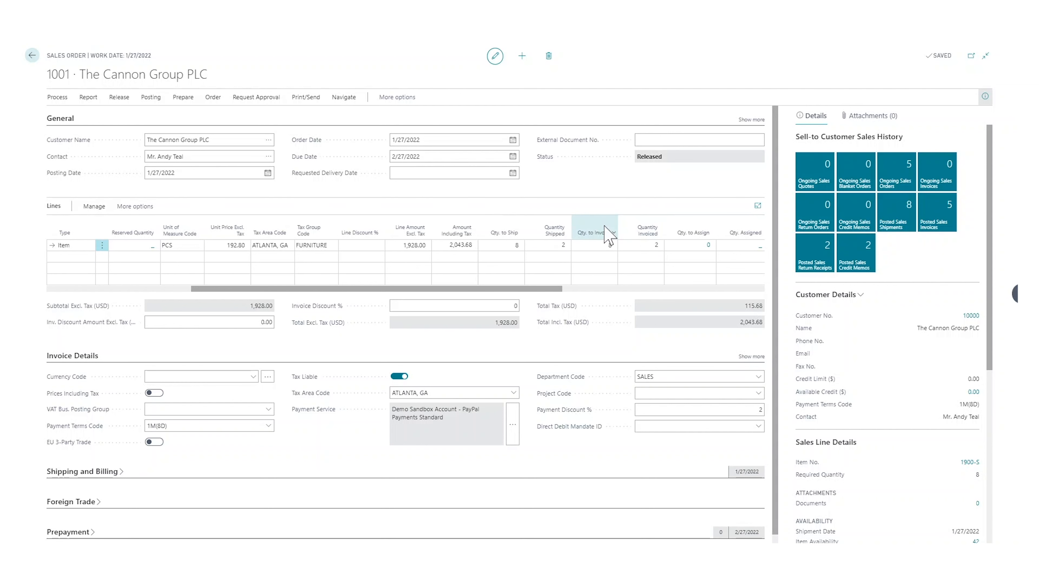
mouse_move(594, 233)
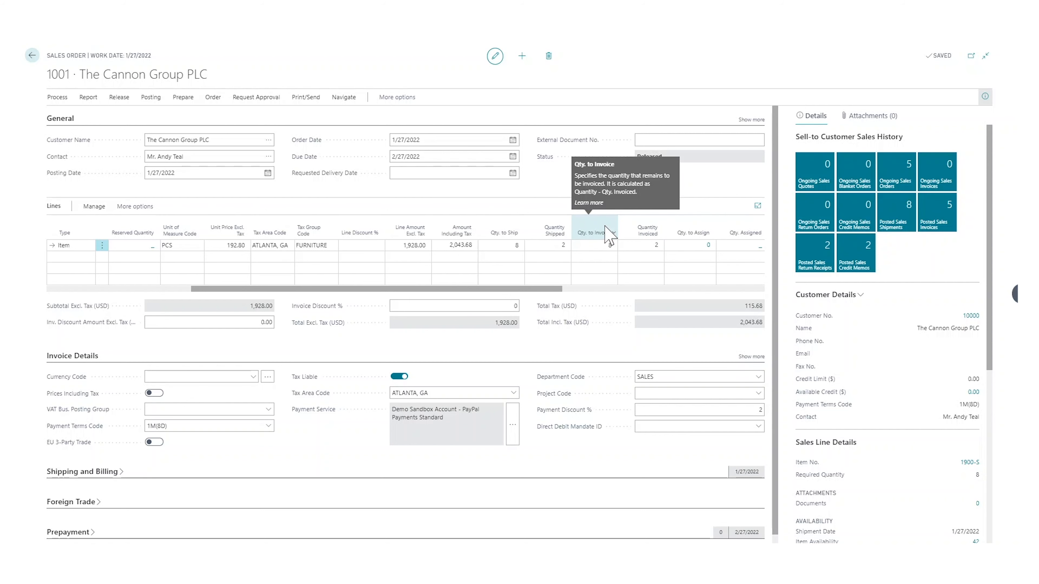
mouse_move(349, 207)
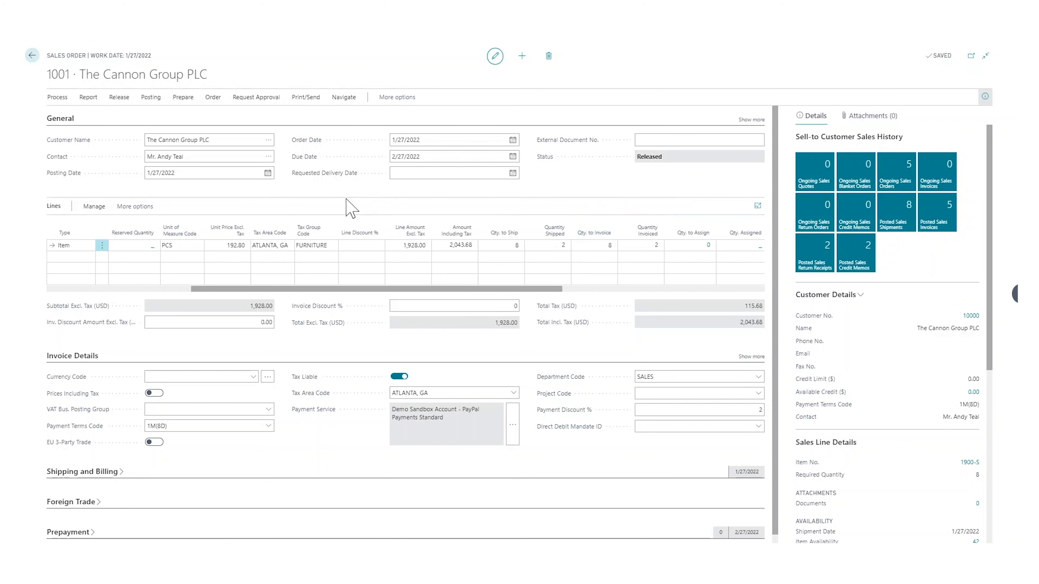
mouse_move(946, 259)
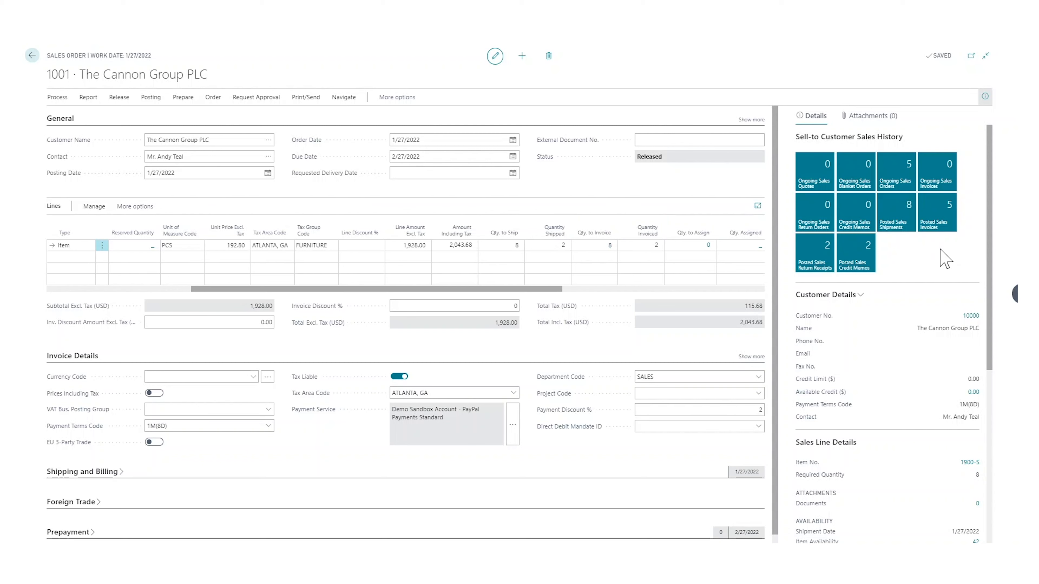
mouse_move(941, 222)
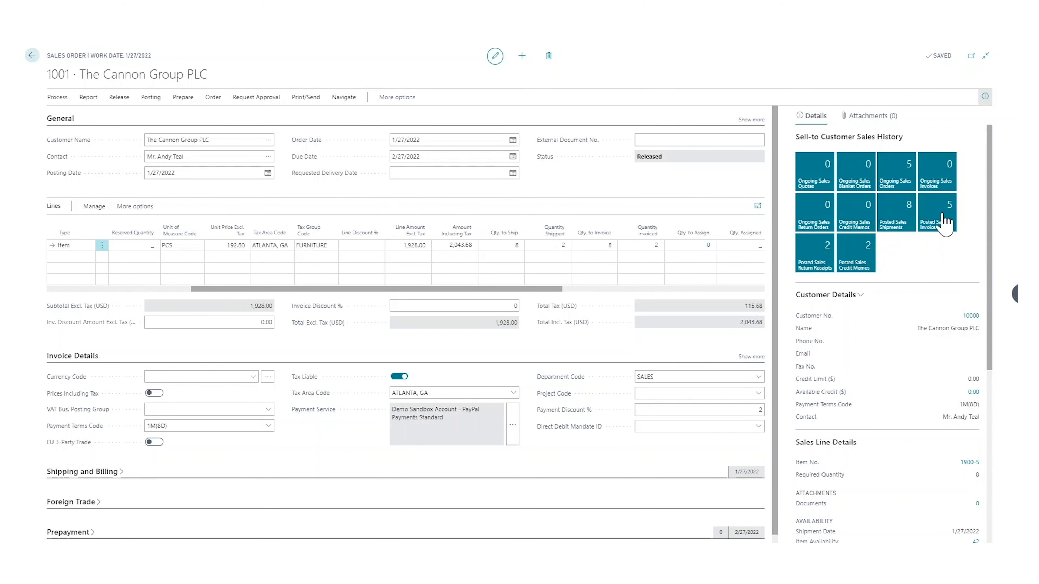
Step: Open posted sales invoice 103033 and bring up its Correct options
left_click(937, 213)
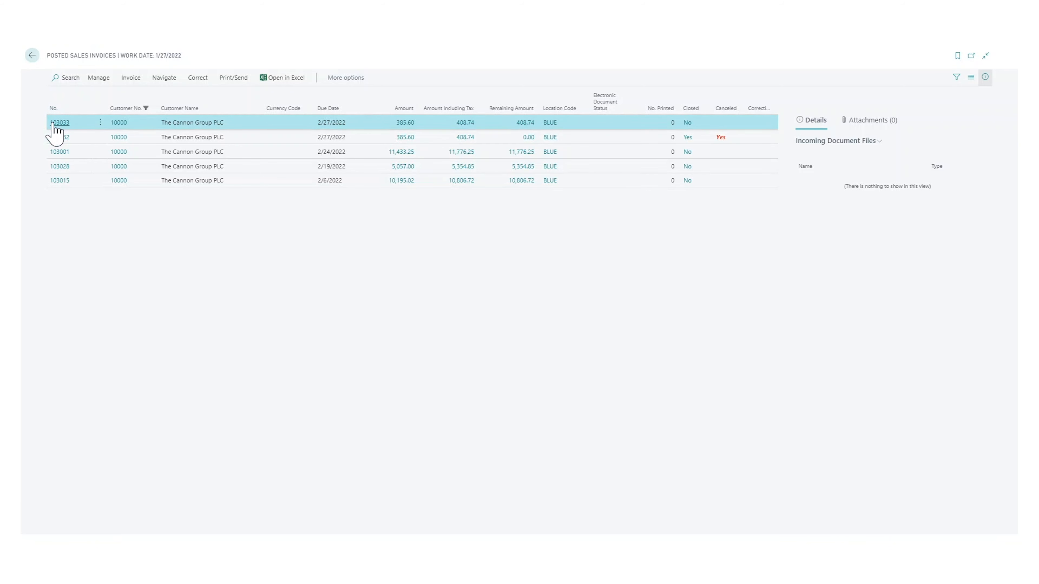
left_click(59, 122)
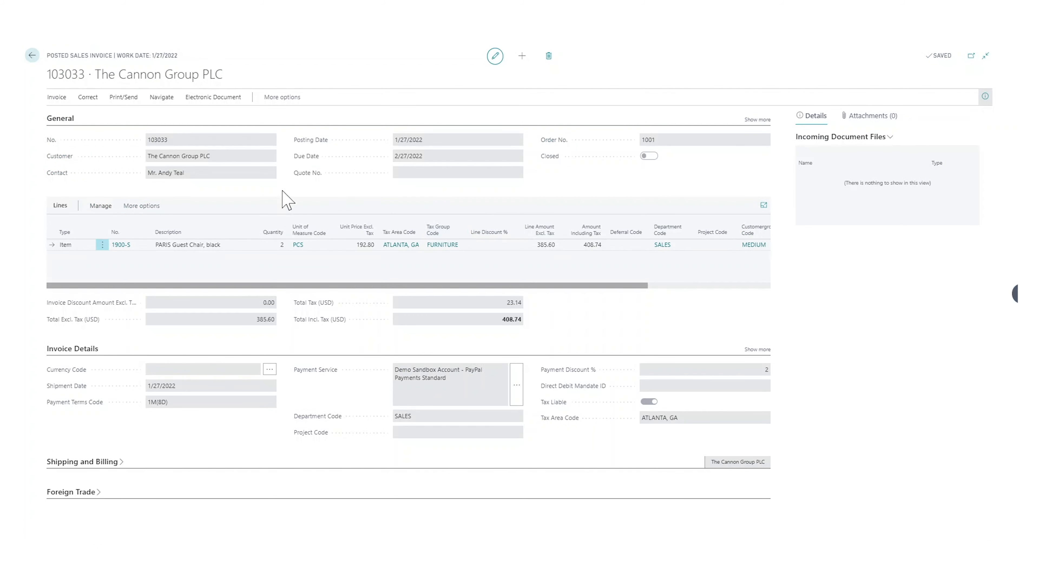
mouse_move(325, 255)
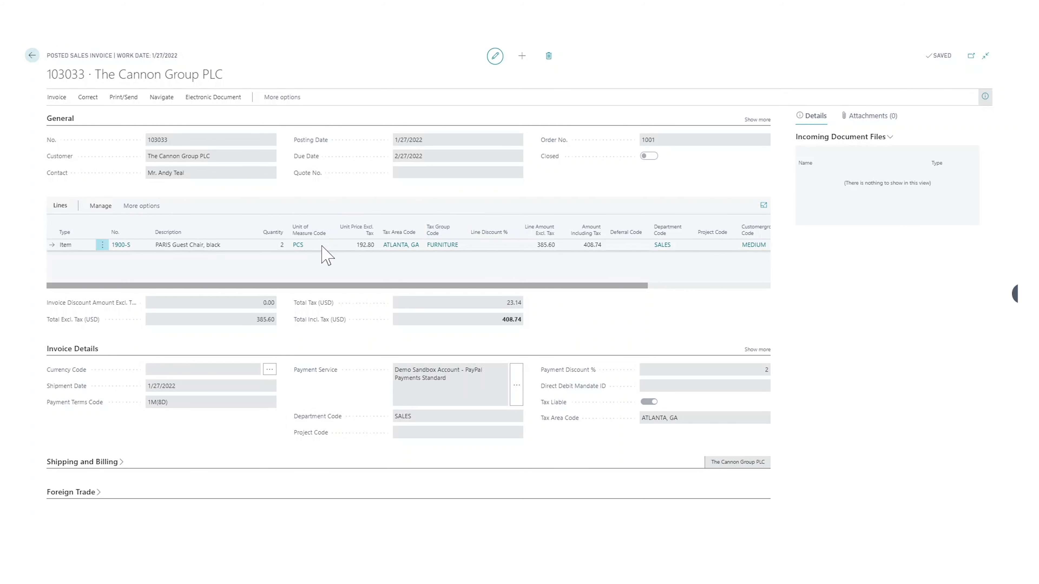
left_click(87, 97)
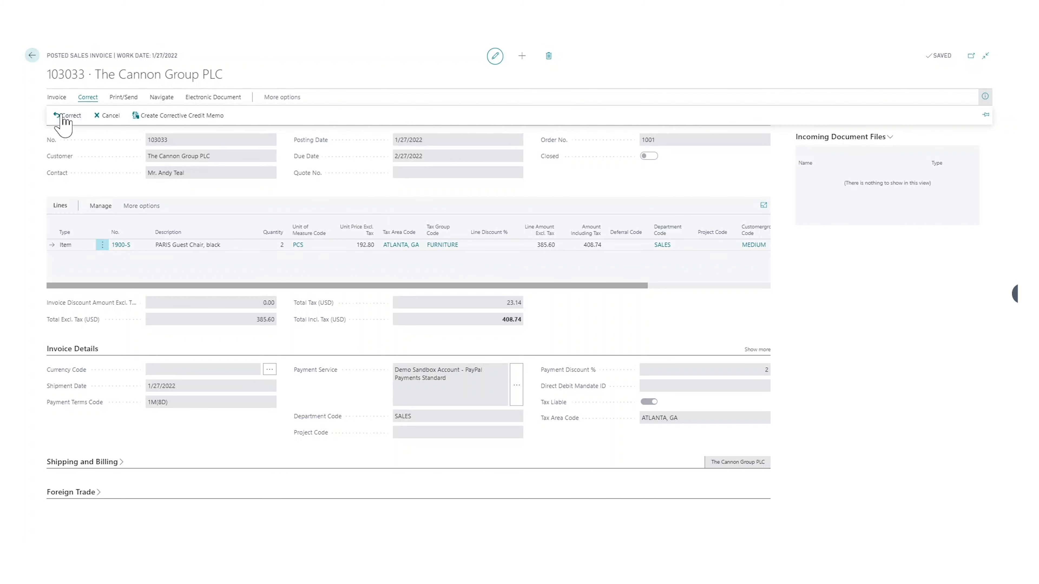
mouse_move(108, 116)
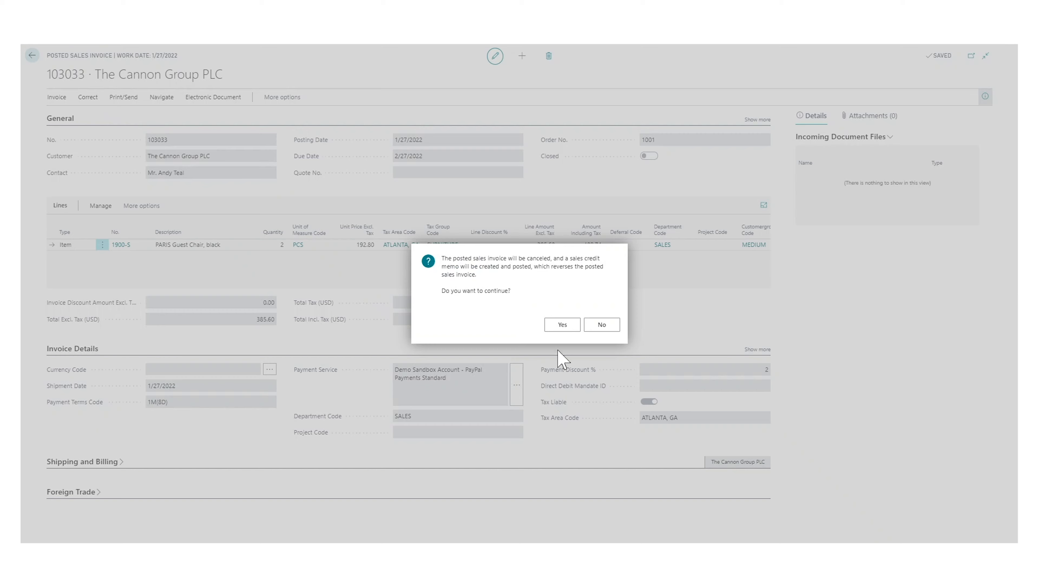
Step: Cancel invoice 103033 without viewing the credit memo and return to the posted invoices list
left_click(561, 324)
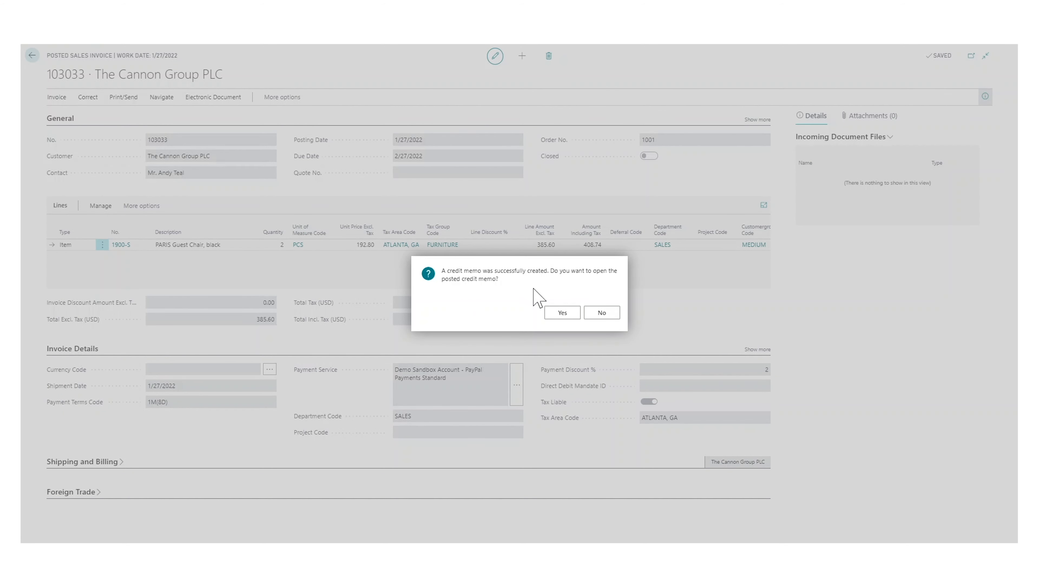
left_click(600, 312)
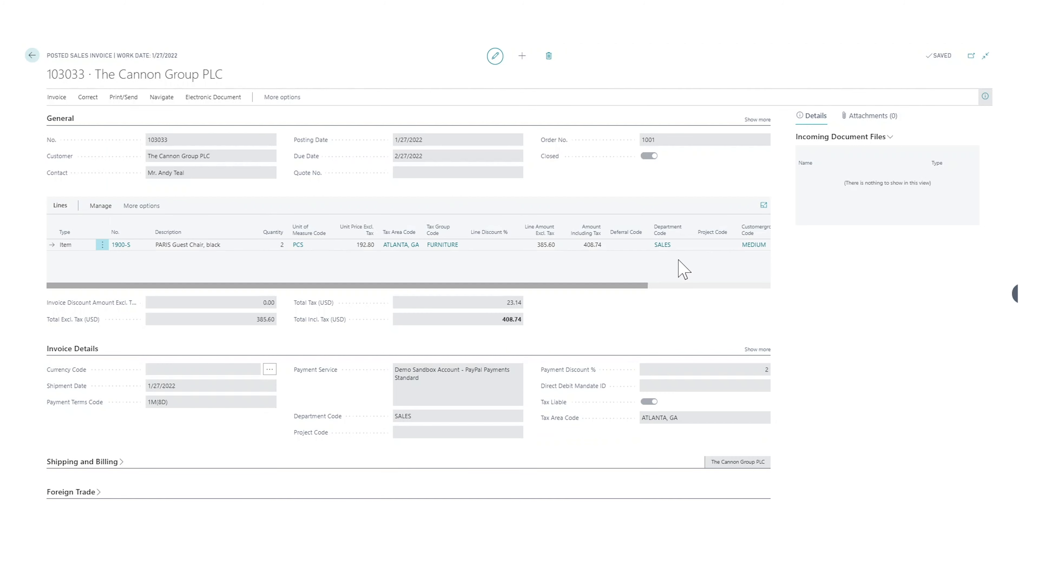
left_click(32, 55)
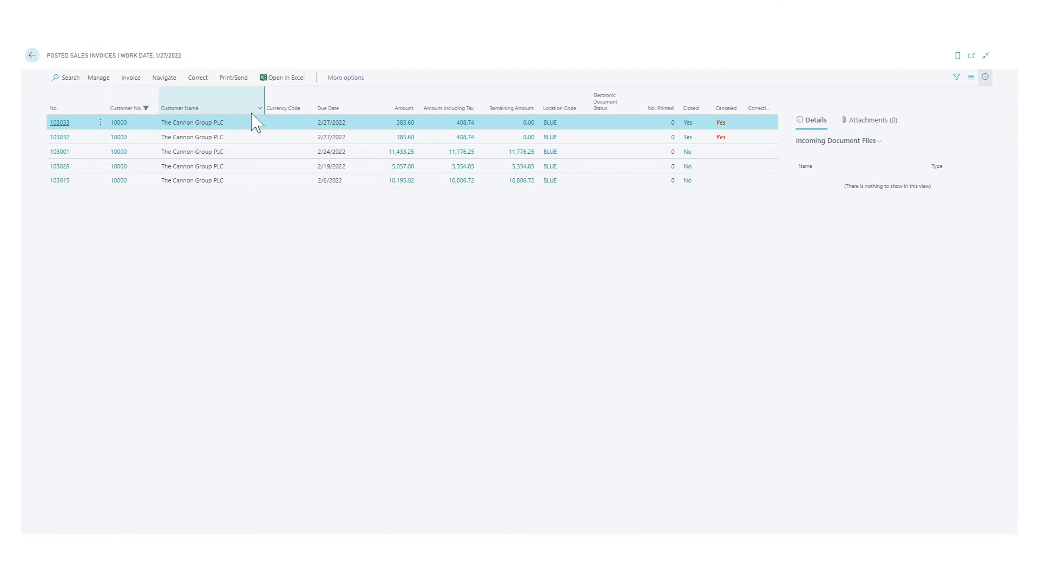
mouse_move(743, 125)
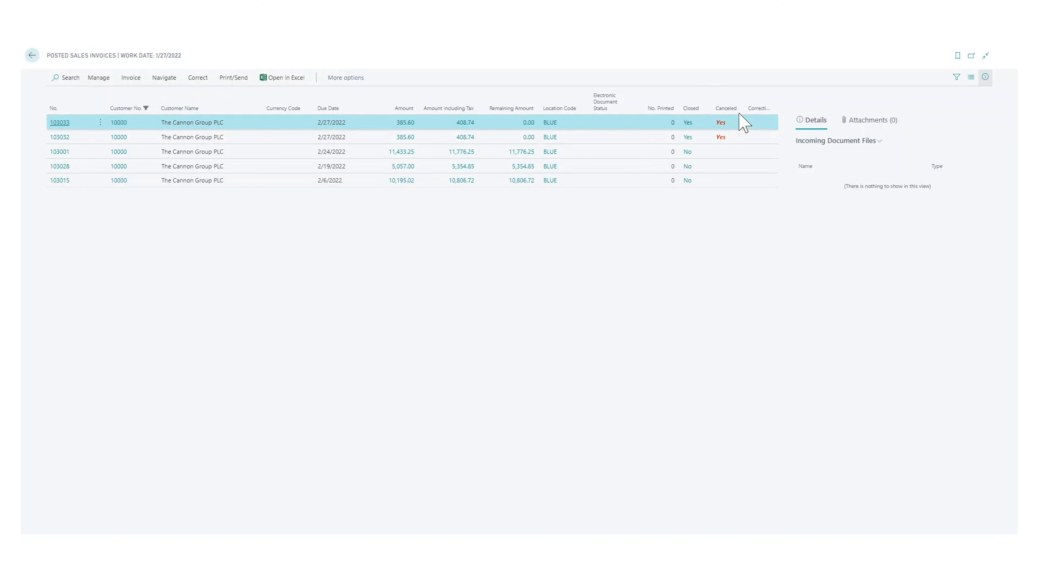
mouse_move(32, 56)
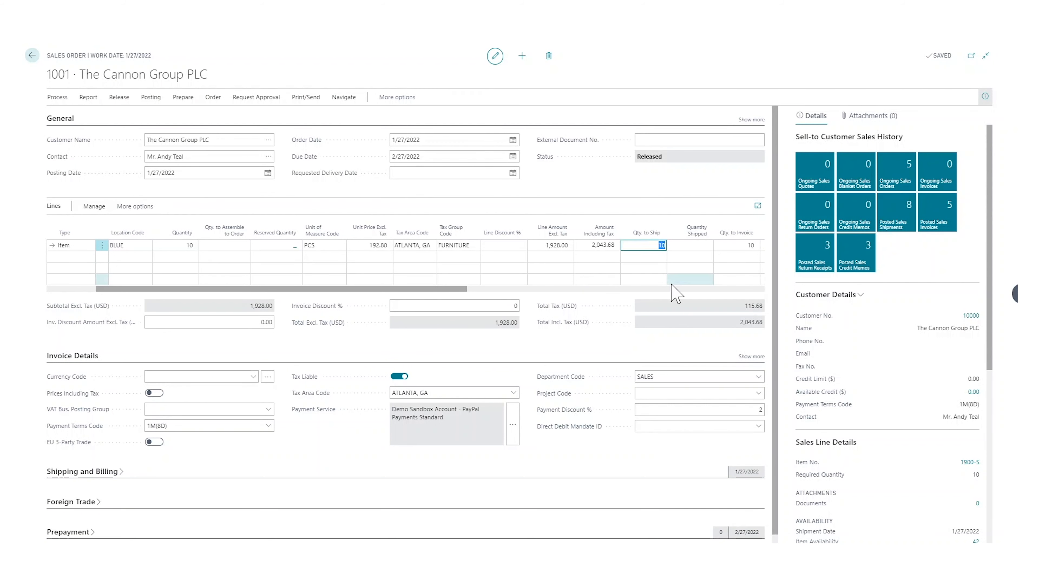
mouse_move(659, 266)
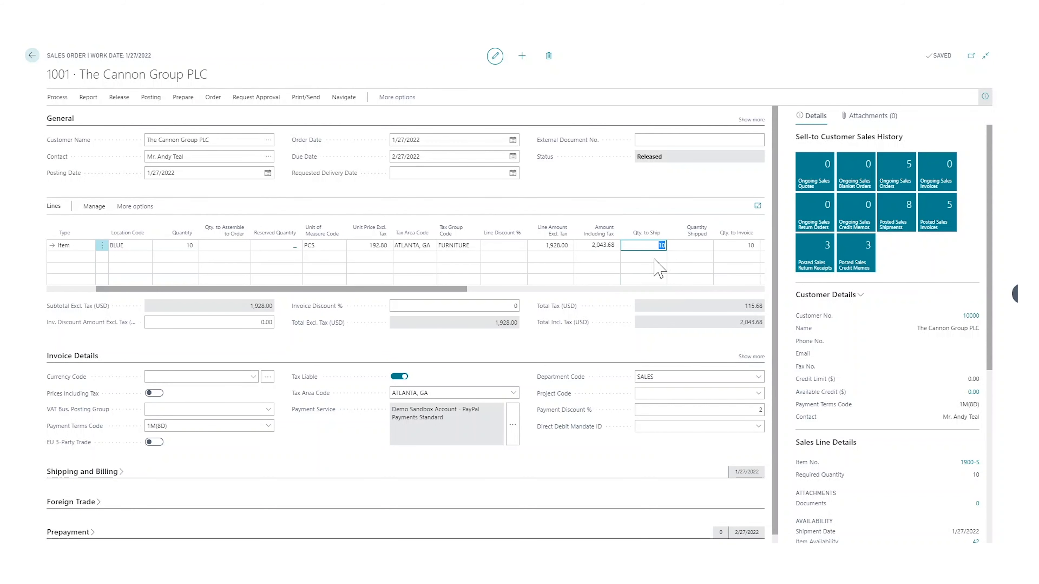
mouse_move(646, 308)
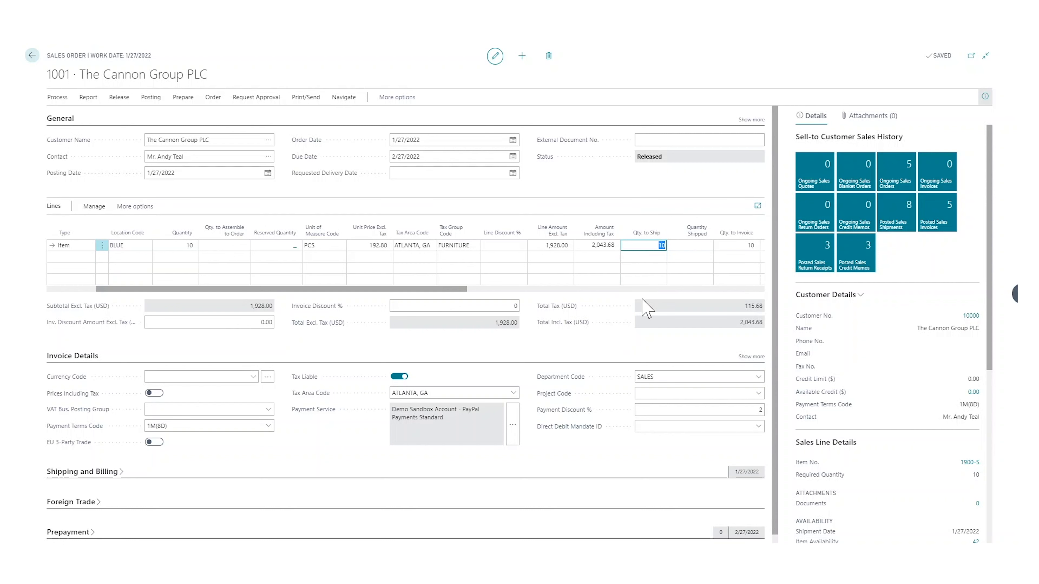
mouse_move(635, 269)
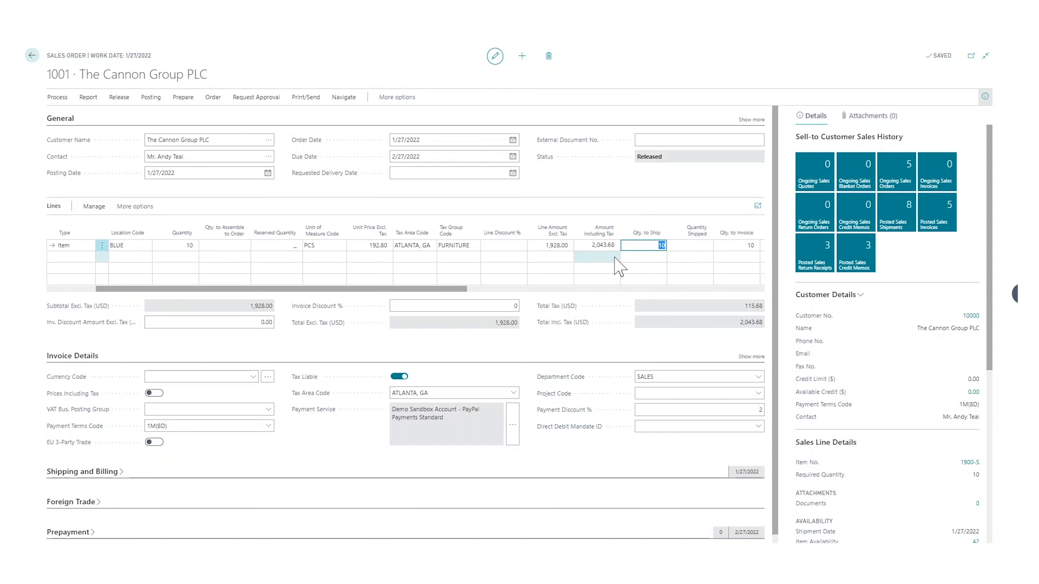
mouse_move(516, 233)
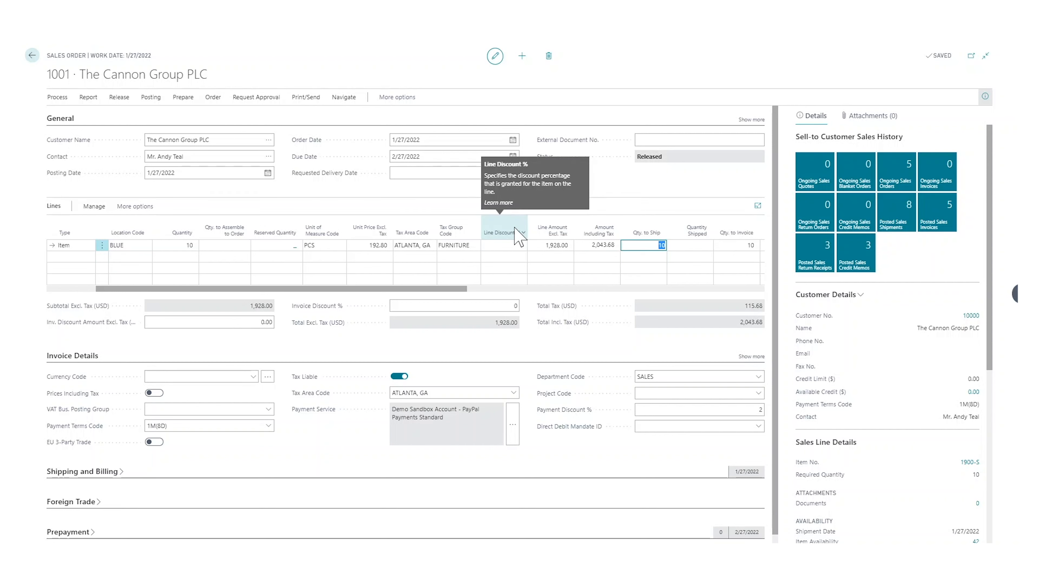
mouse_move(569, 197)
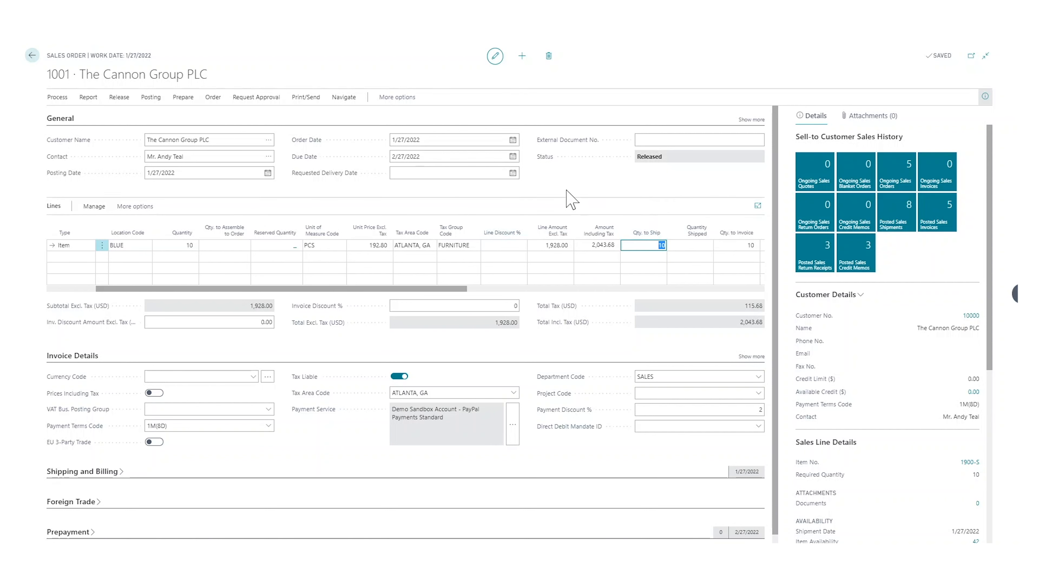